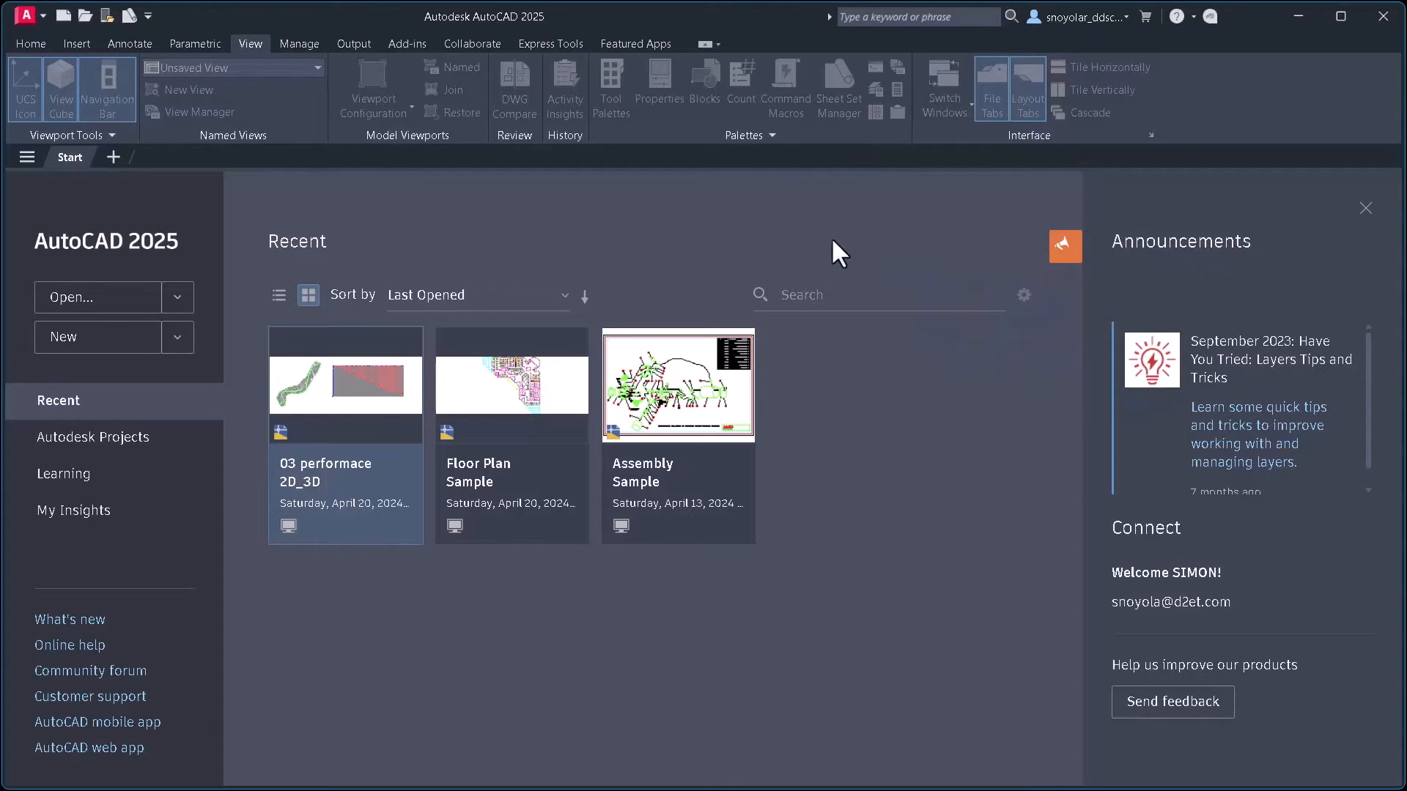
pyautogui.moveTo(570, 249)
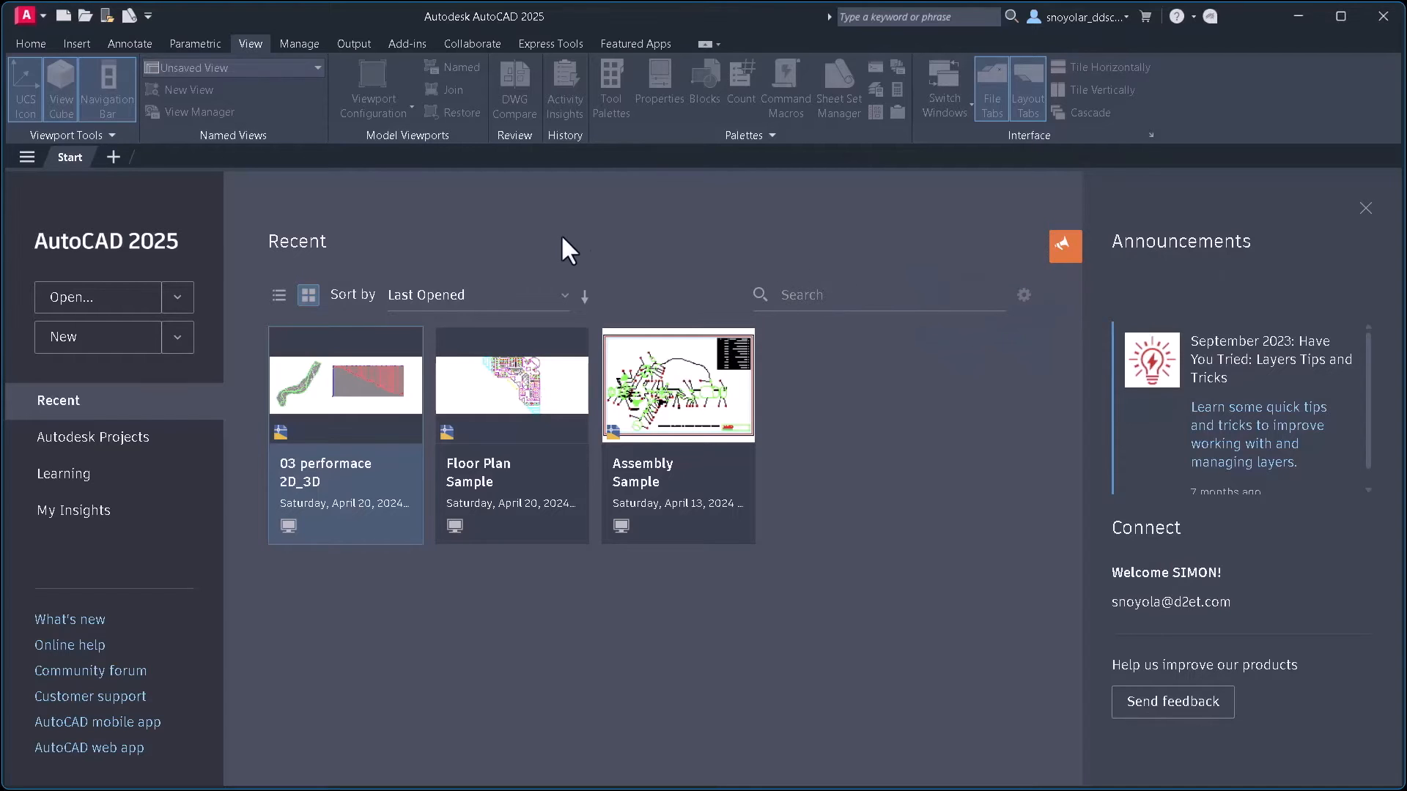
pyautogui.moveTo(572, 235)
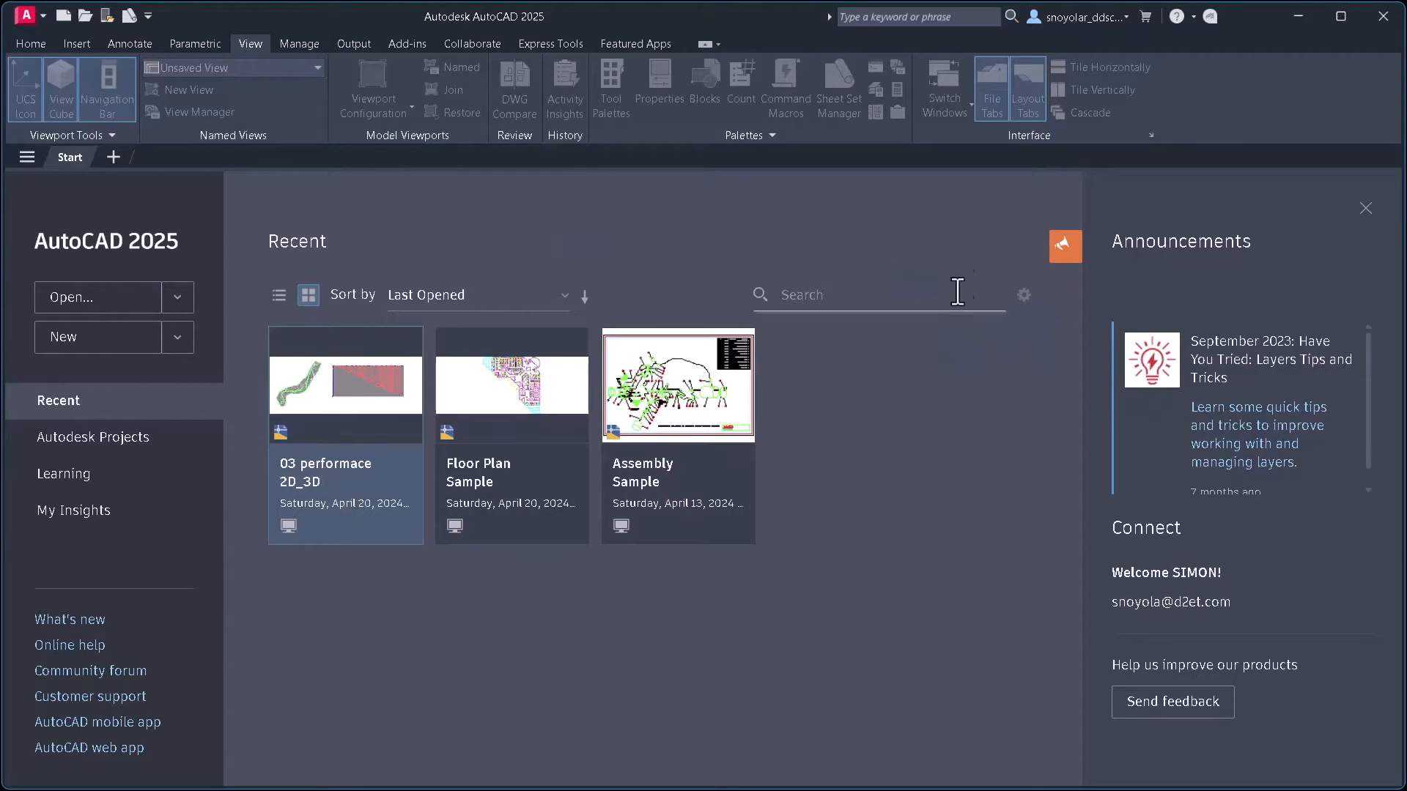
pyautogui.moveTo(1212, 42)
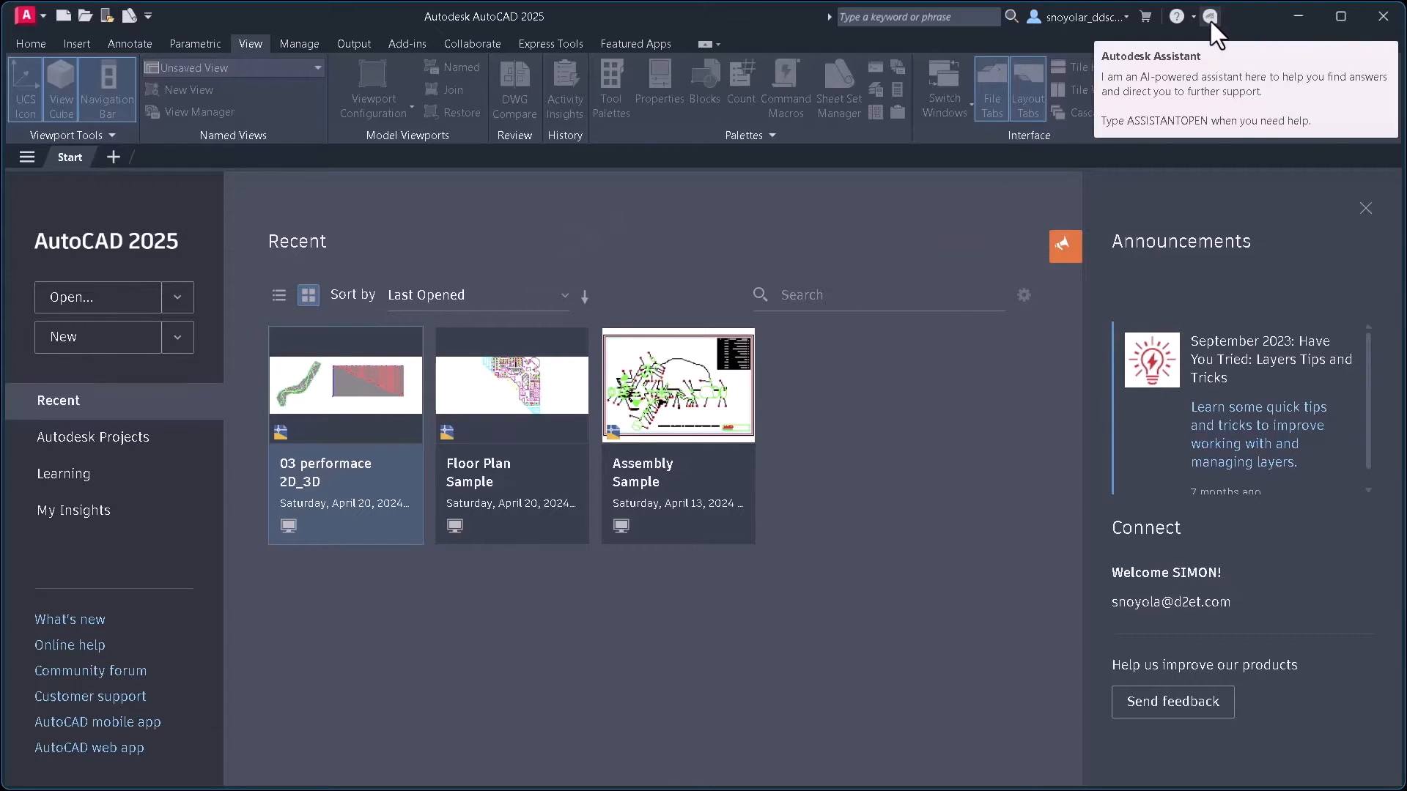
# - Open the Autodesk Assistant chat and scroll to its agent-connection offer
pyautogui.click(1209, 16)
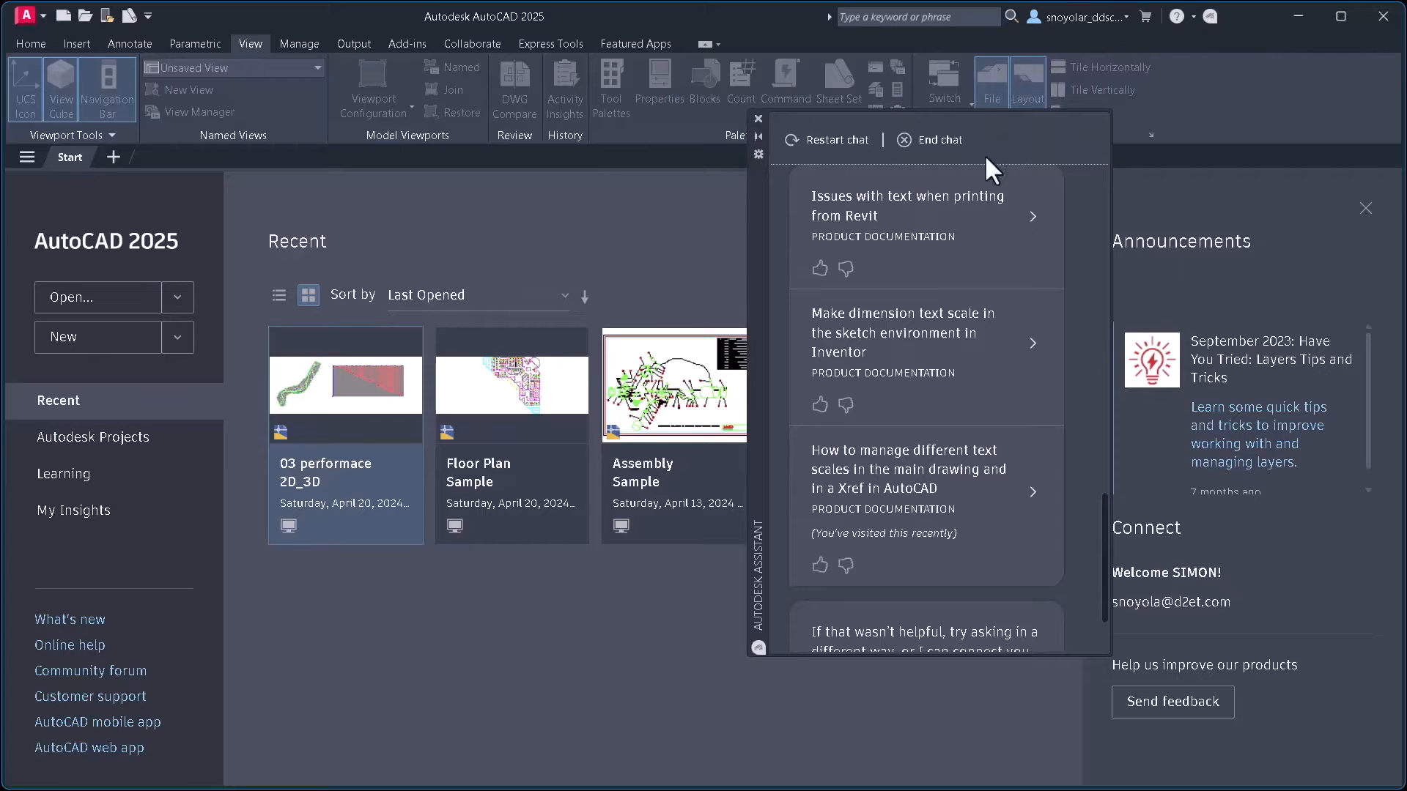
pyautogui.moveTo(915, 387)
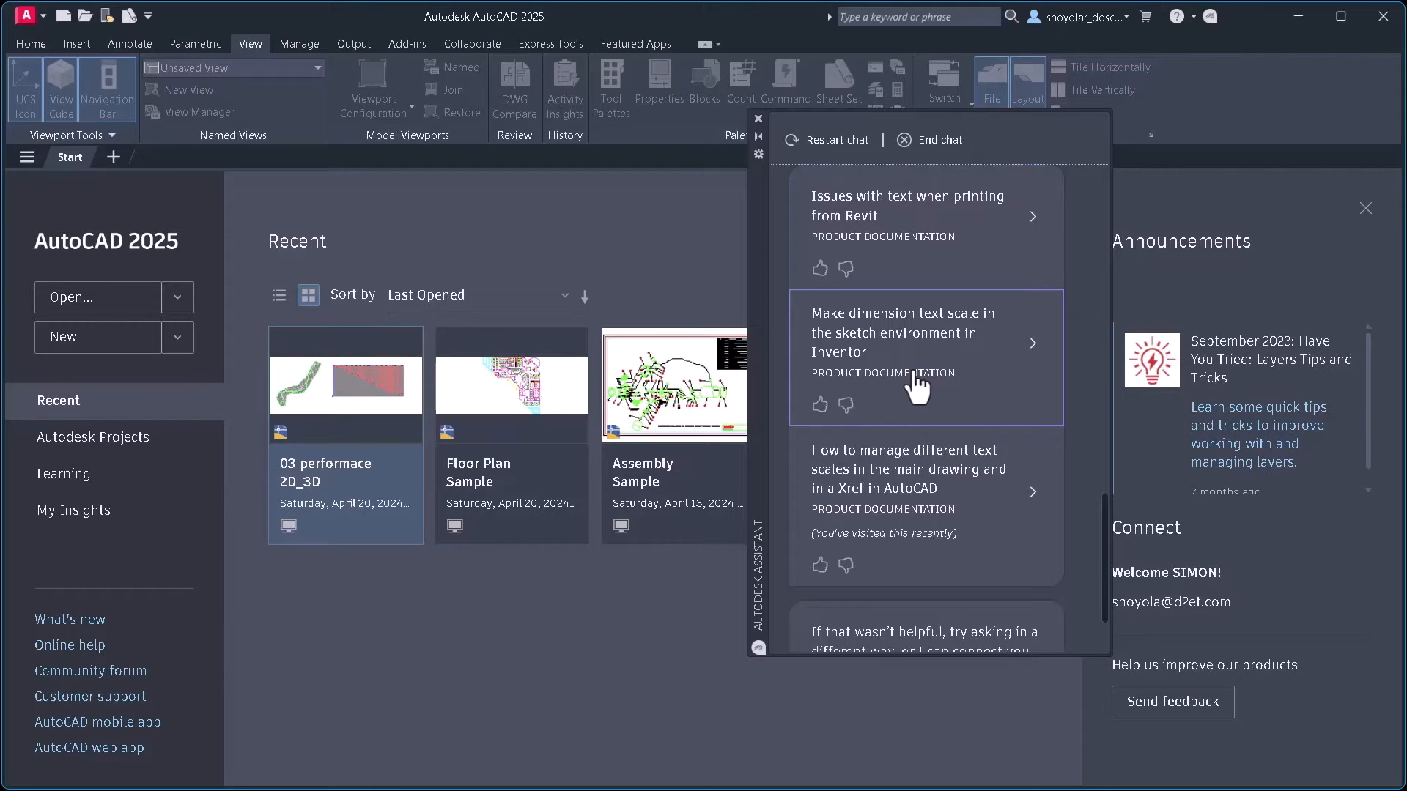
pyautogui.scroll(-3)
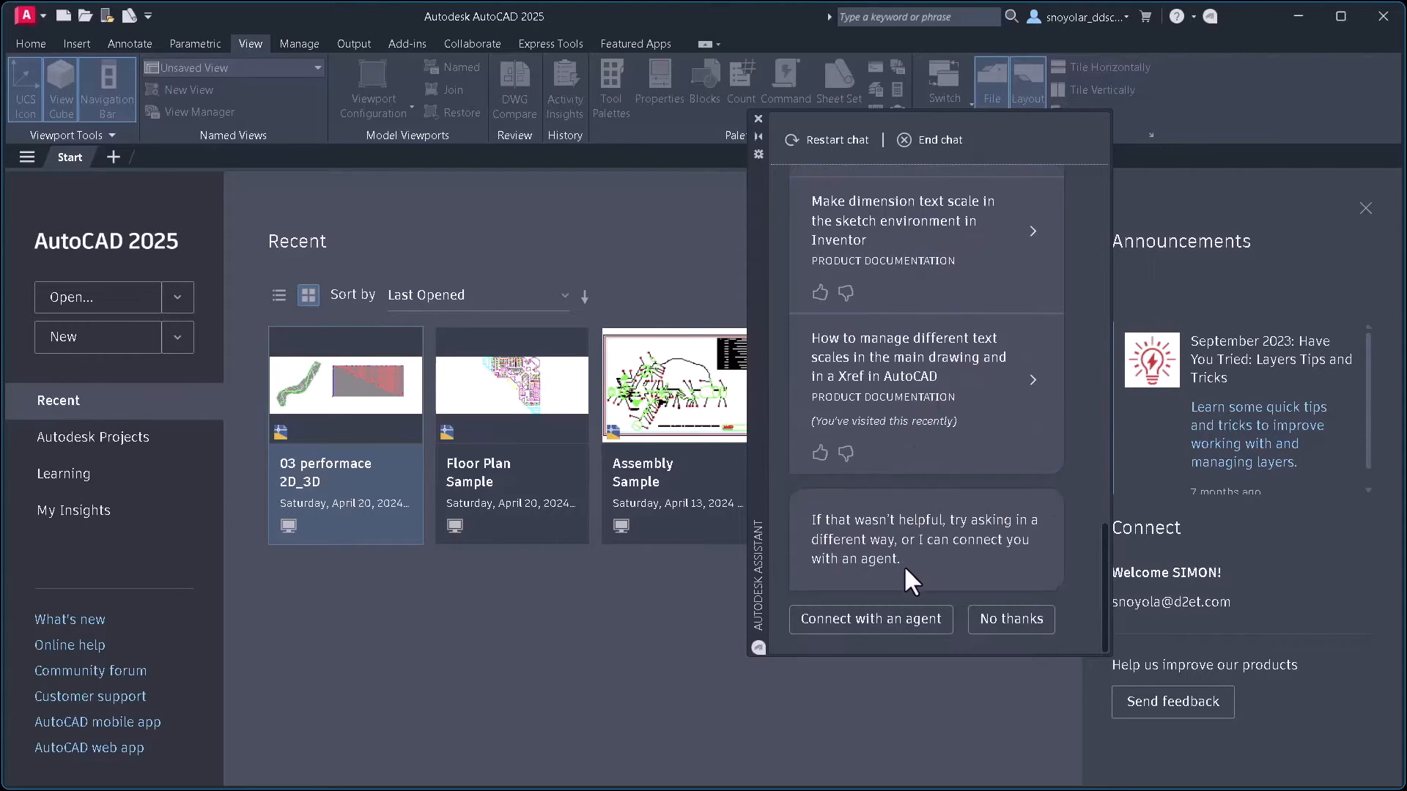
pyautogui.moveTo(869, 619)
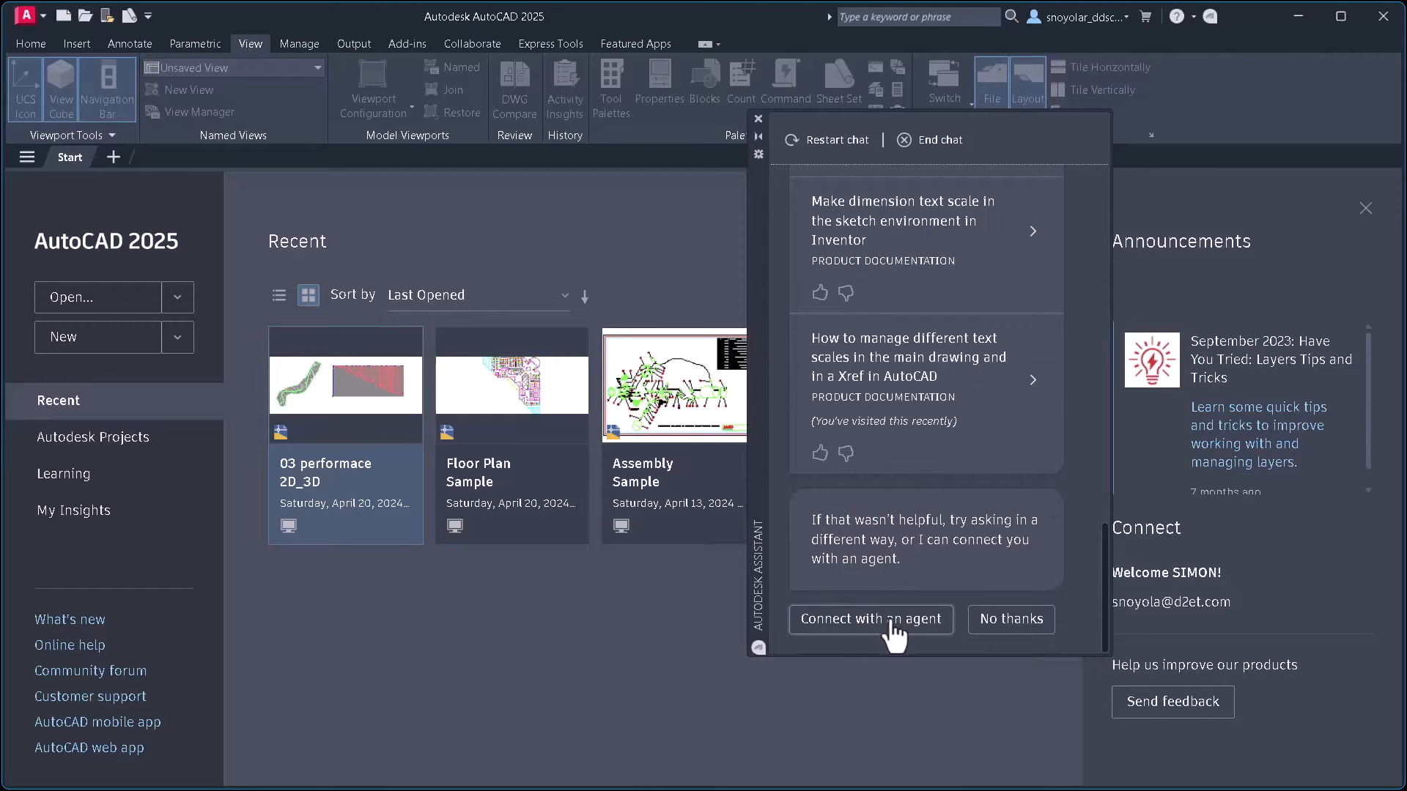
pyautogui.moveTo(867, 632)
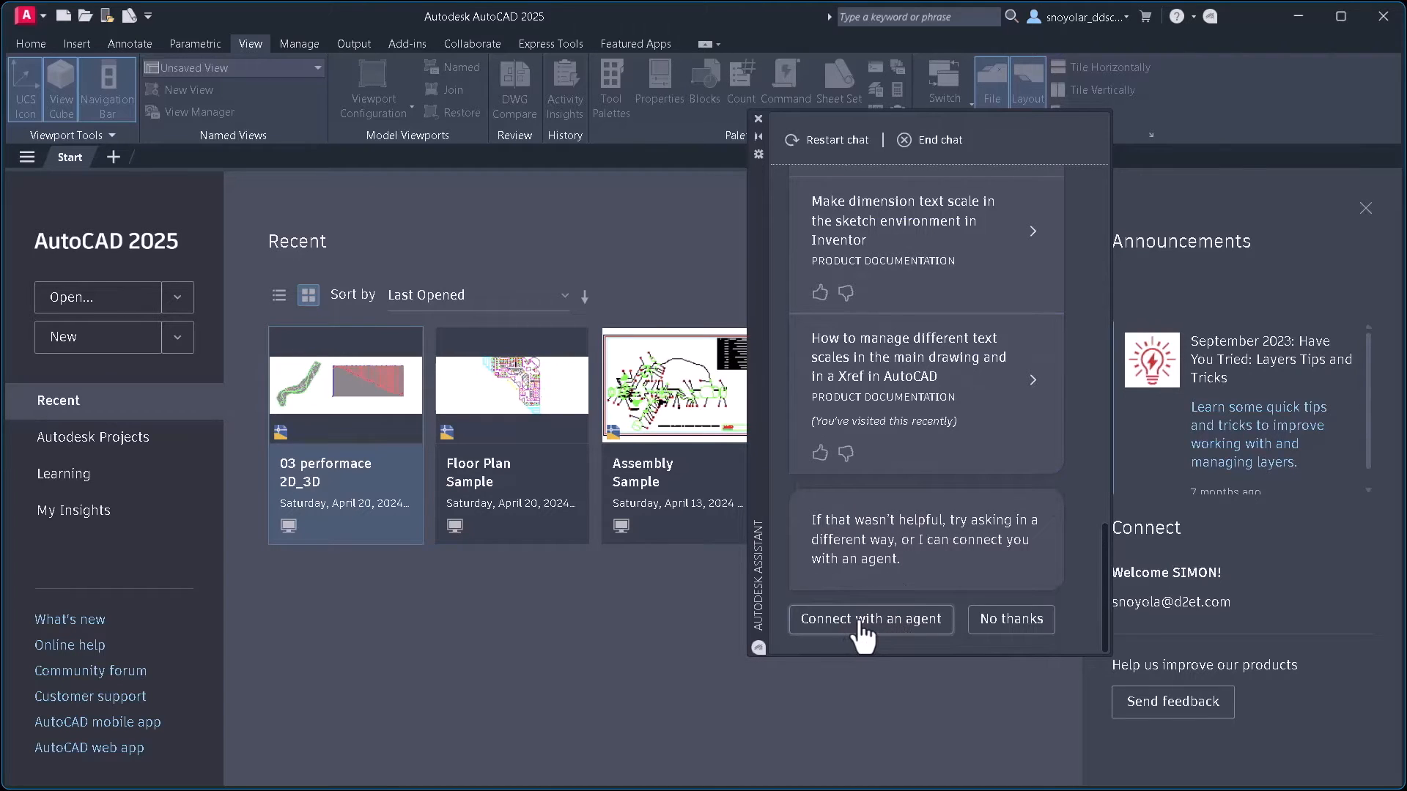
pyautogui.moveTo(857, 167)
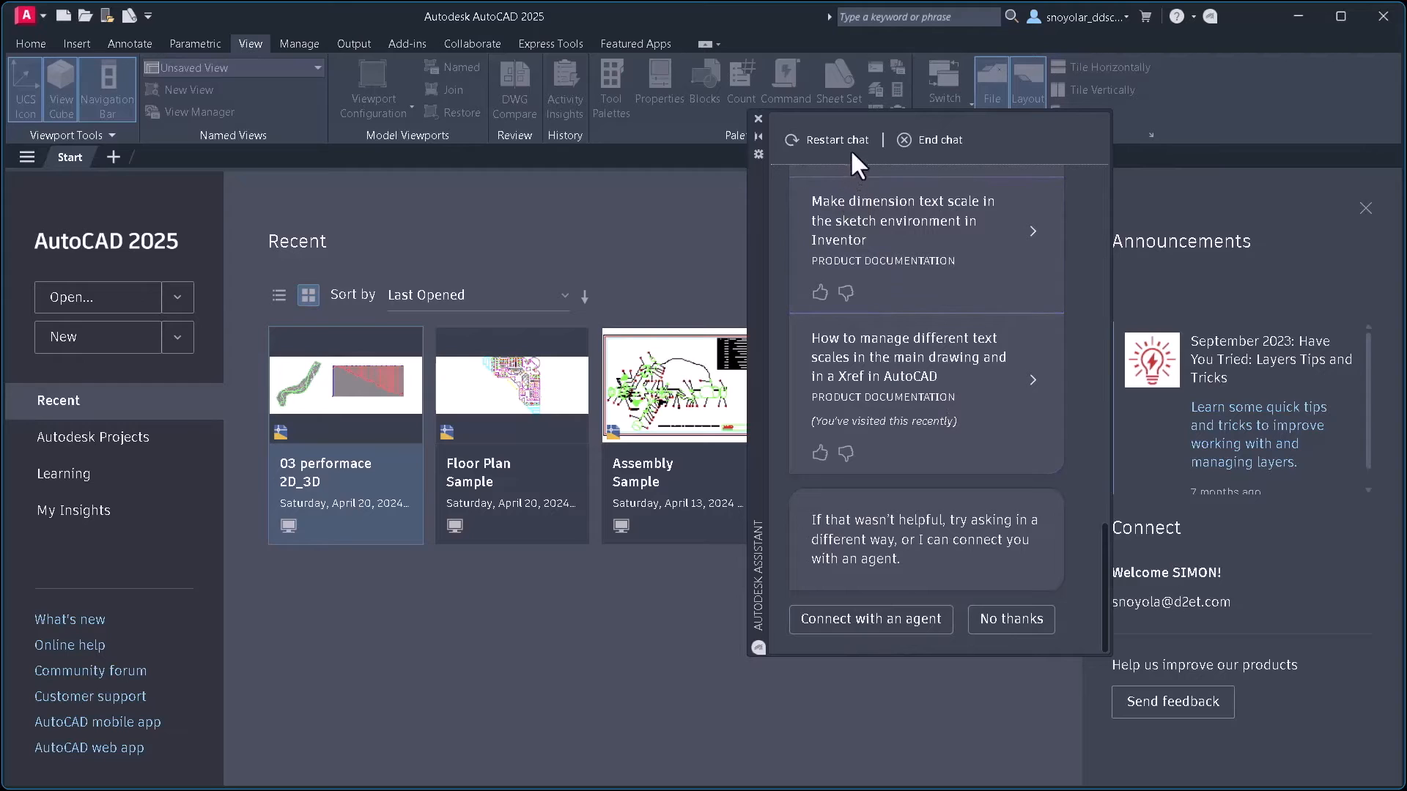
pyautogui.moveTo(940, 160)
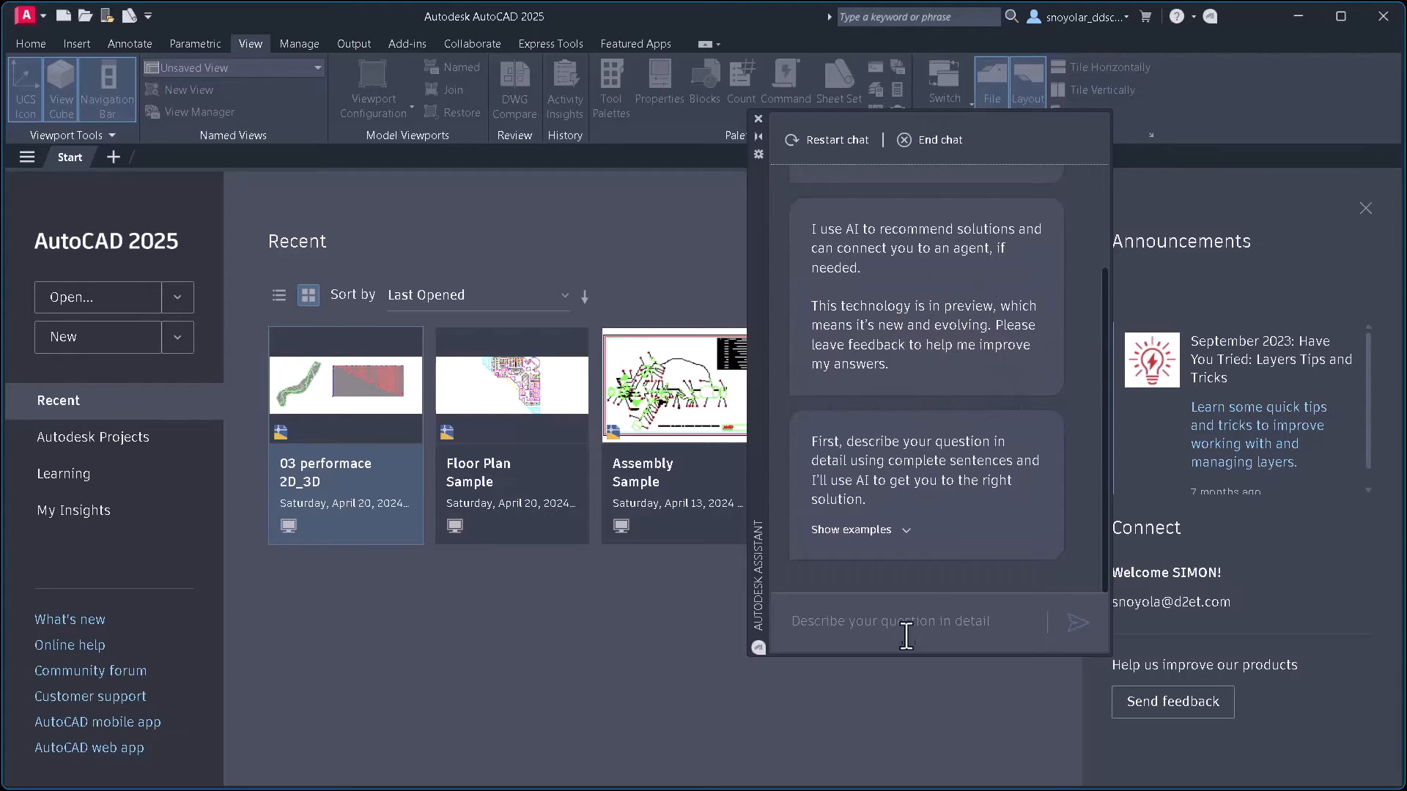
pyautogui.moveTo(887, 655)
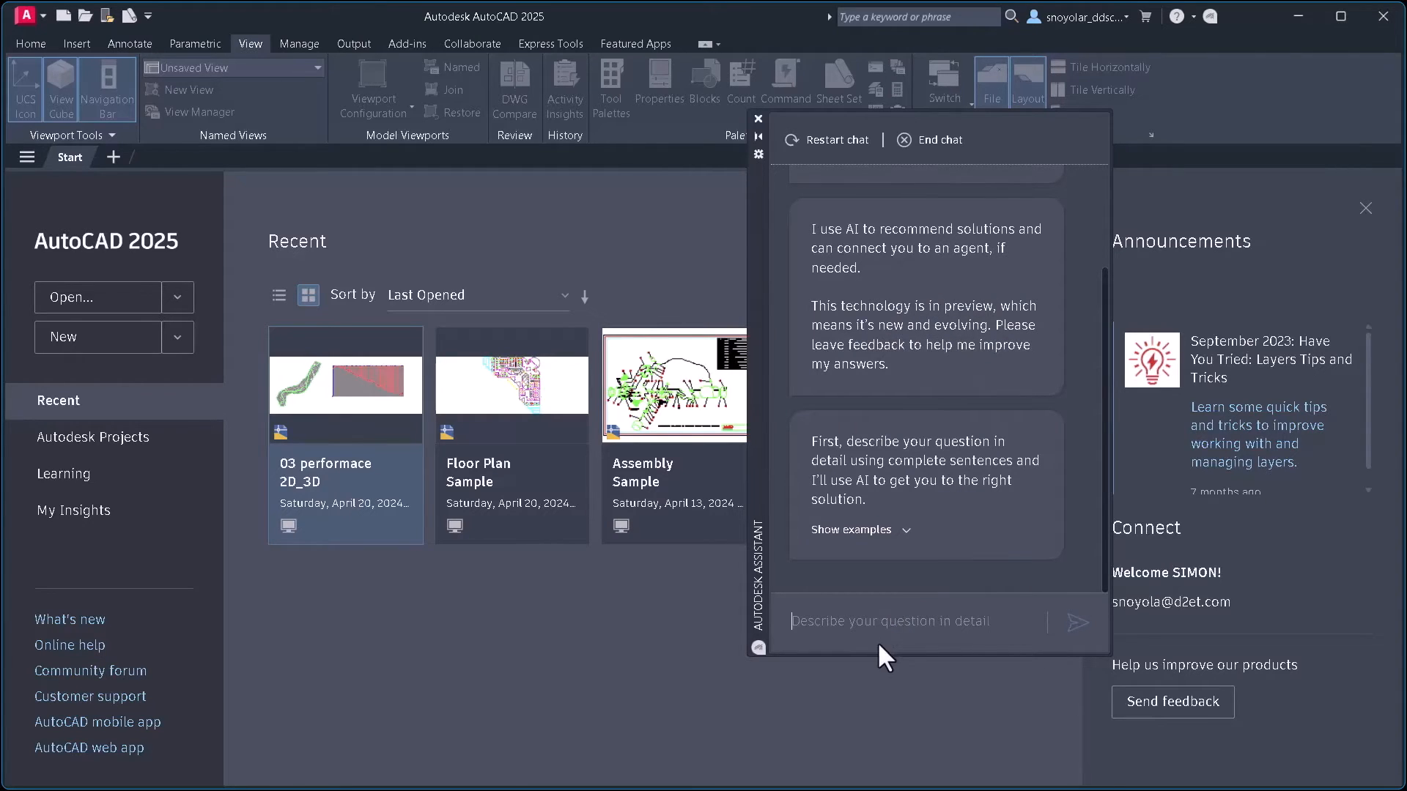
# - Ask the Assistant "text scale" in a fresh chat
pyautogui.write('text scale')
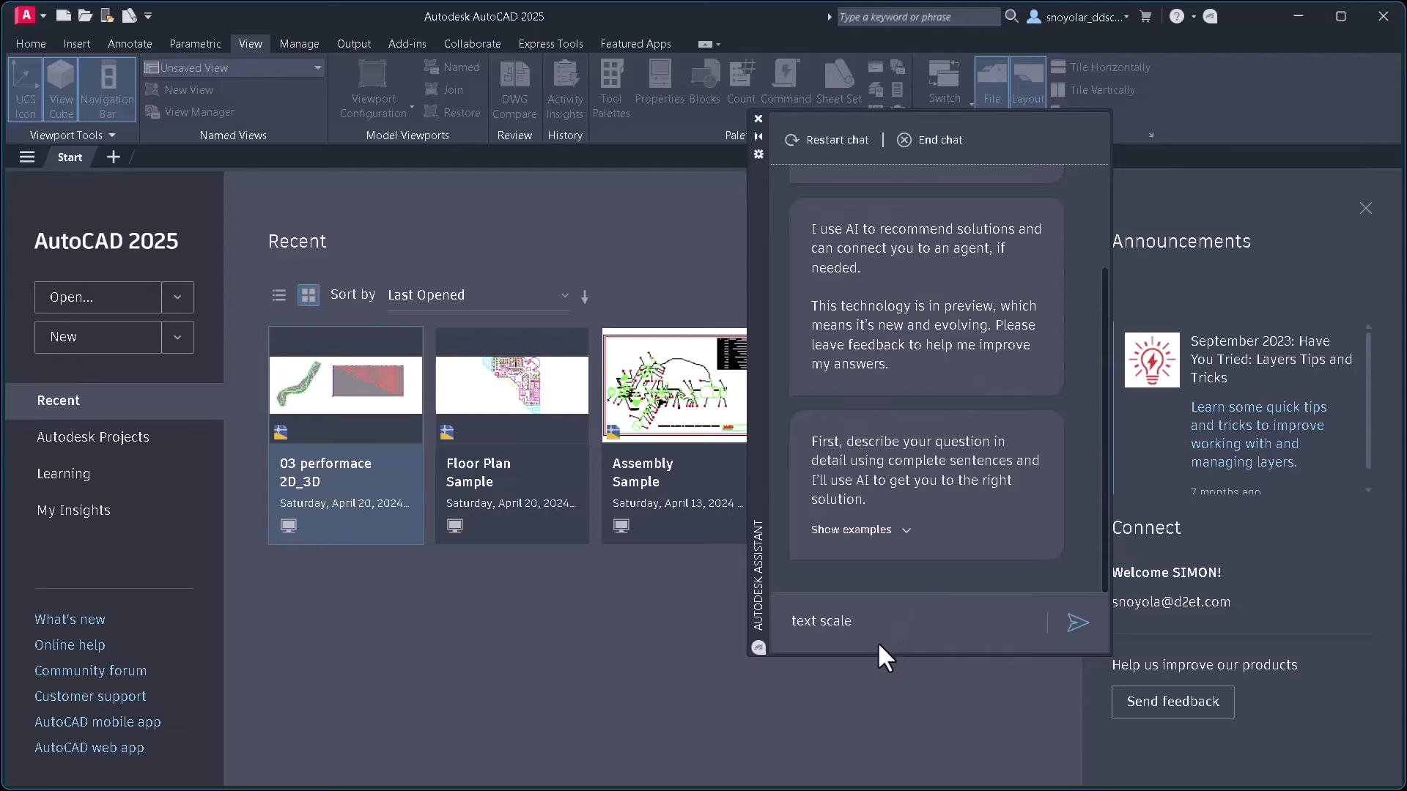
pyautogui.click(1076, 623)
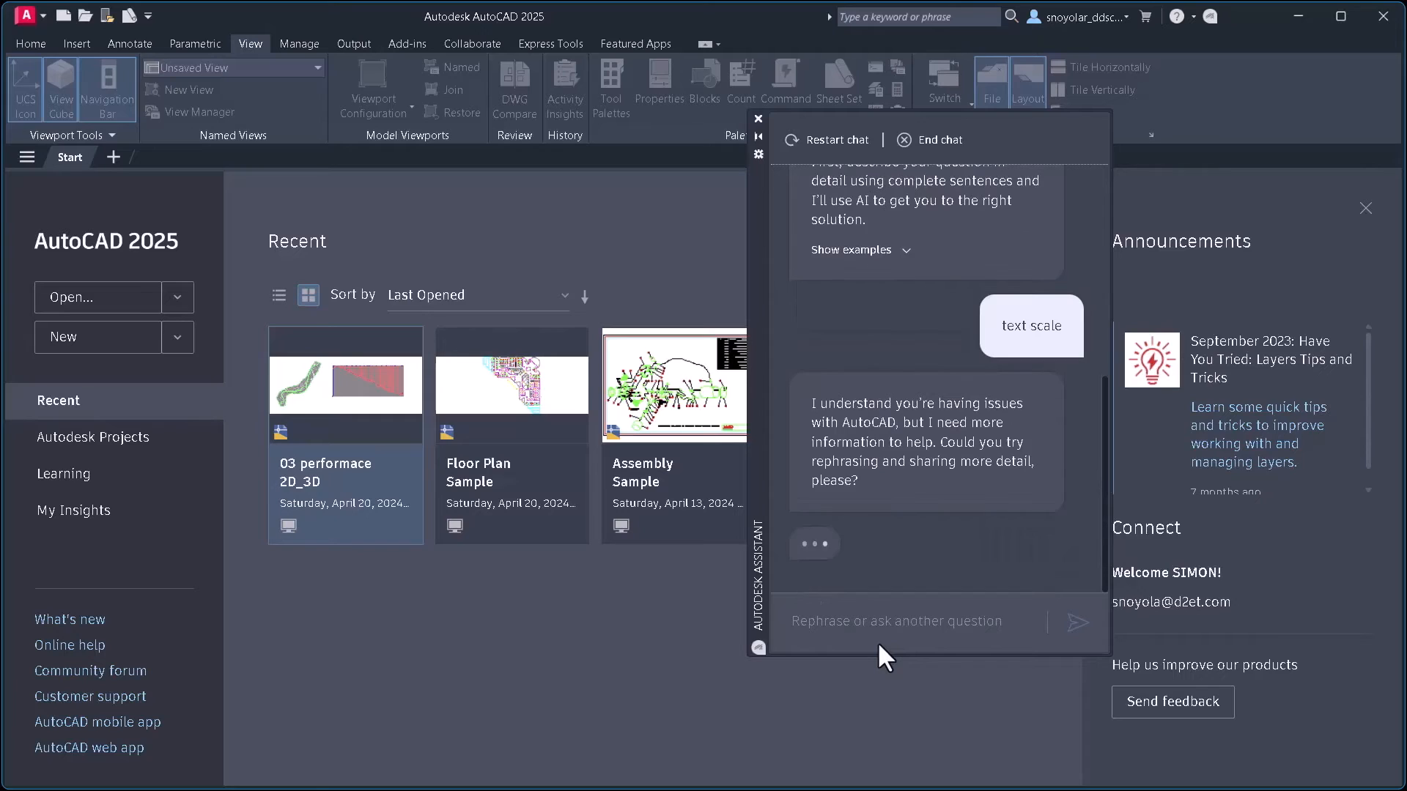
# - Open the article on managing different text scales in the main drawing and Xref
pyautogui.scroll(-3)
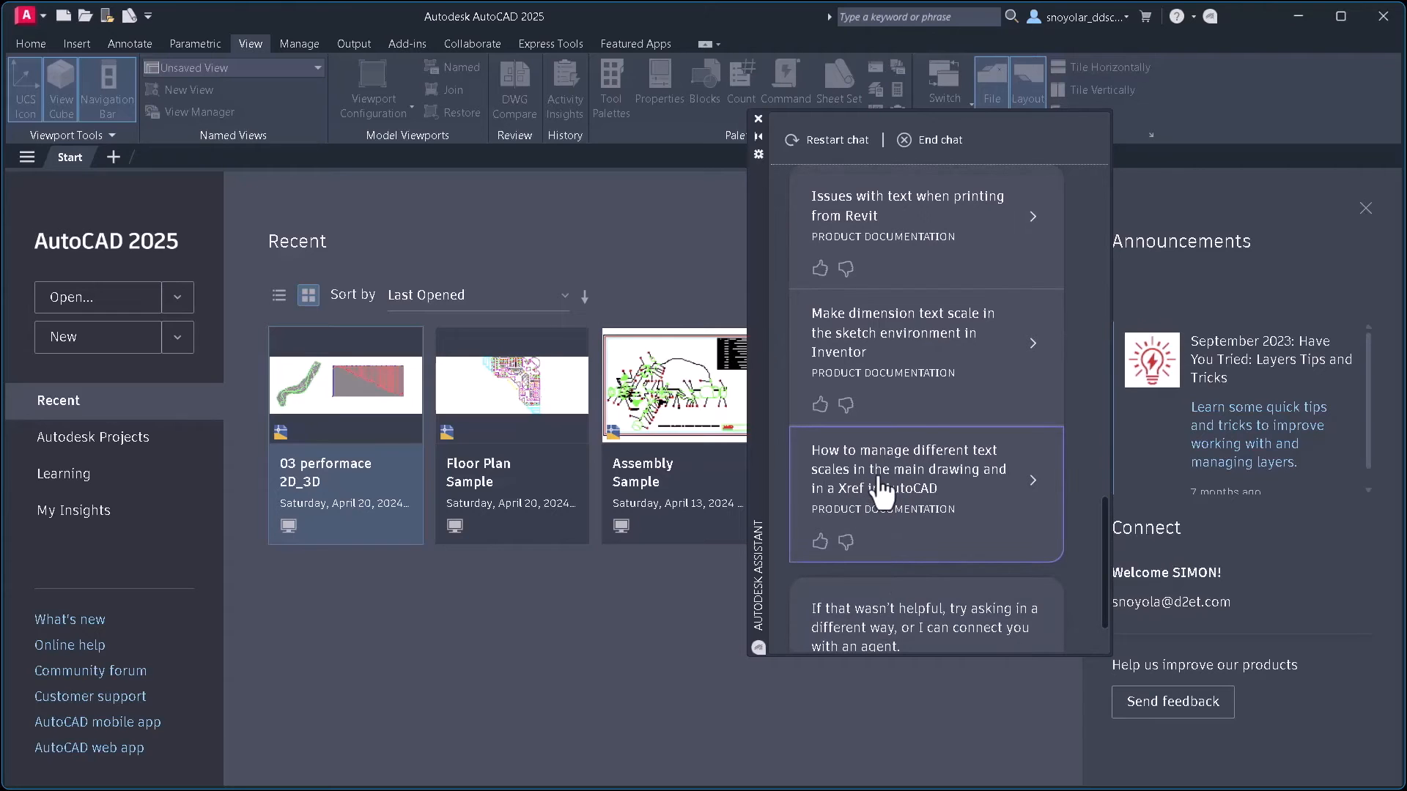
pyautogui.click(907, 468)
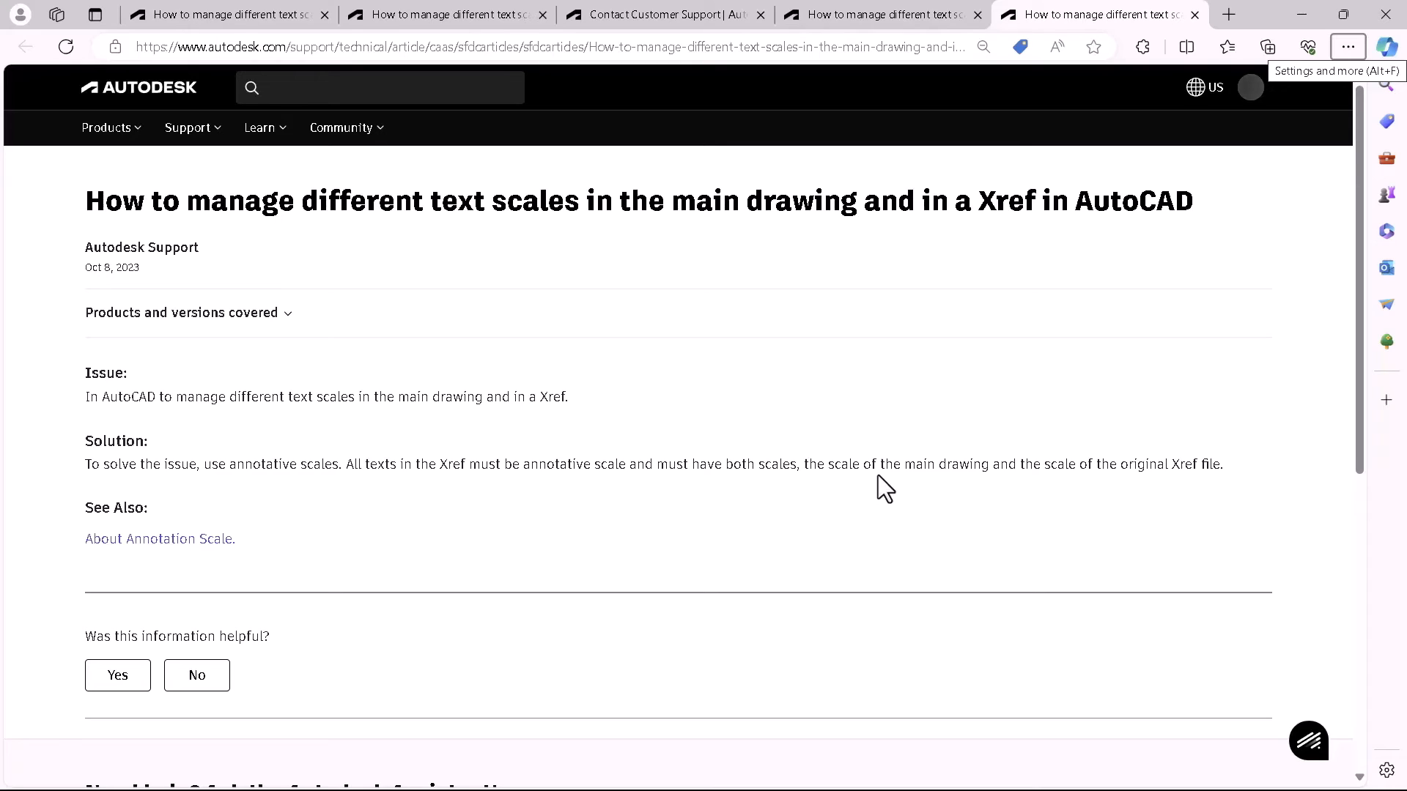
pyautogui.moveTo(872, 463)
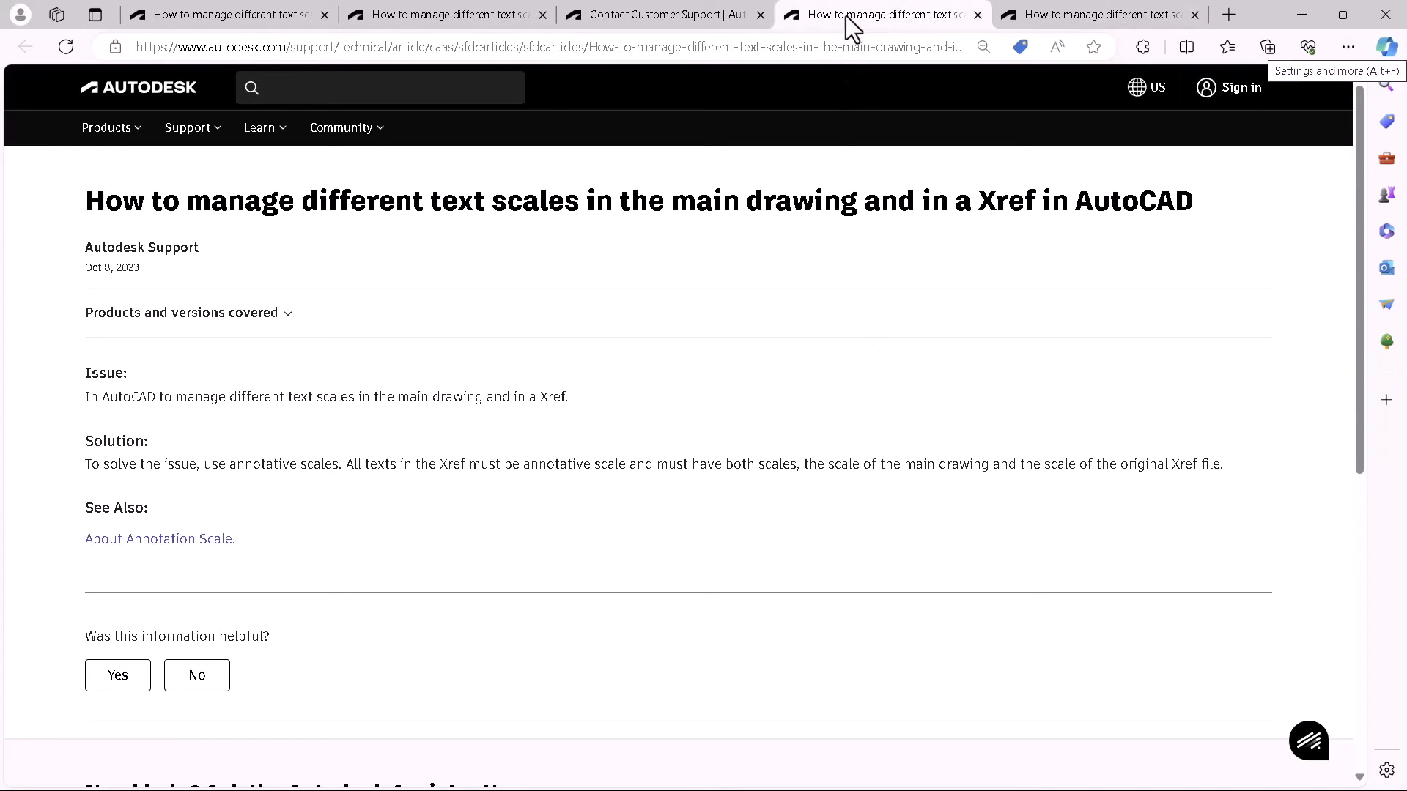
# - Switch to Contact Customer Support and scroll down to the severity, subject and description fields
pyautogui.click(661, 14)
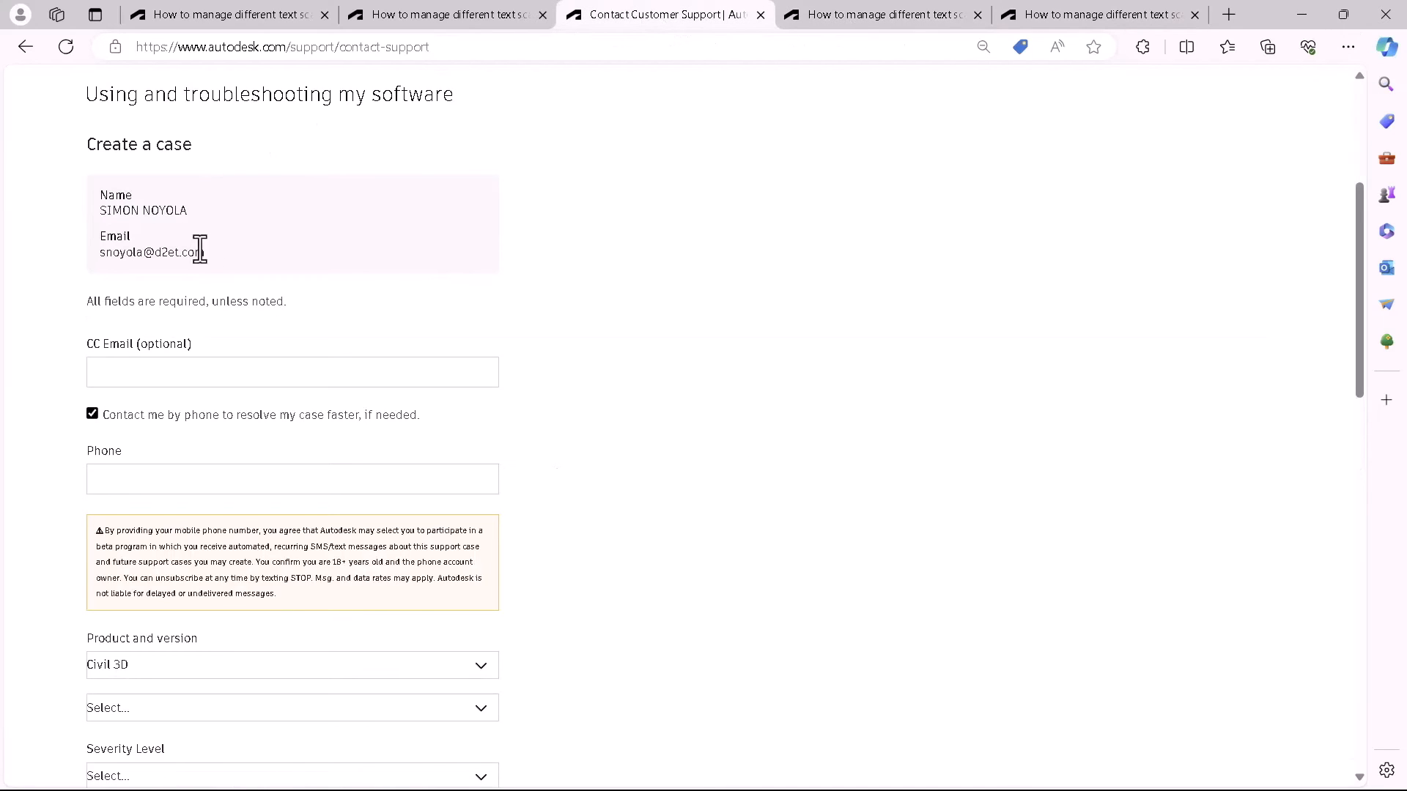
pyautogui.moveTo(141, 336)
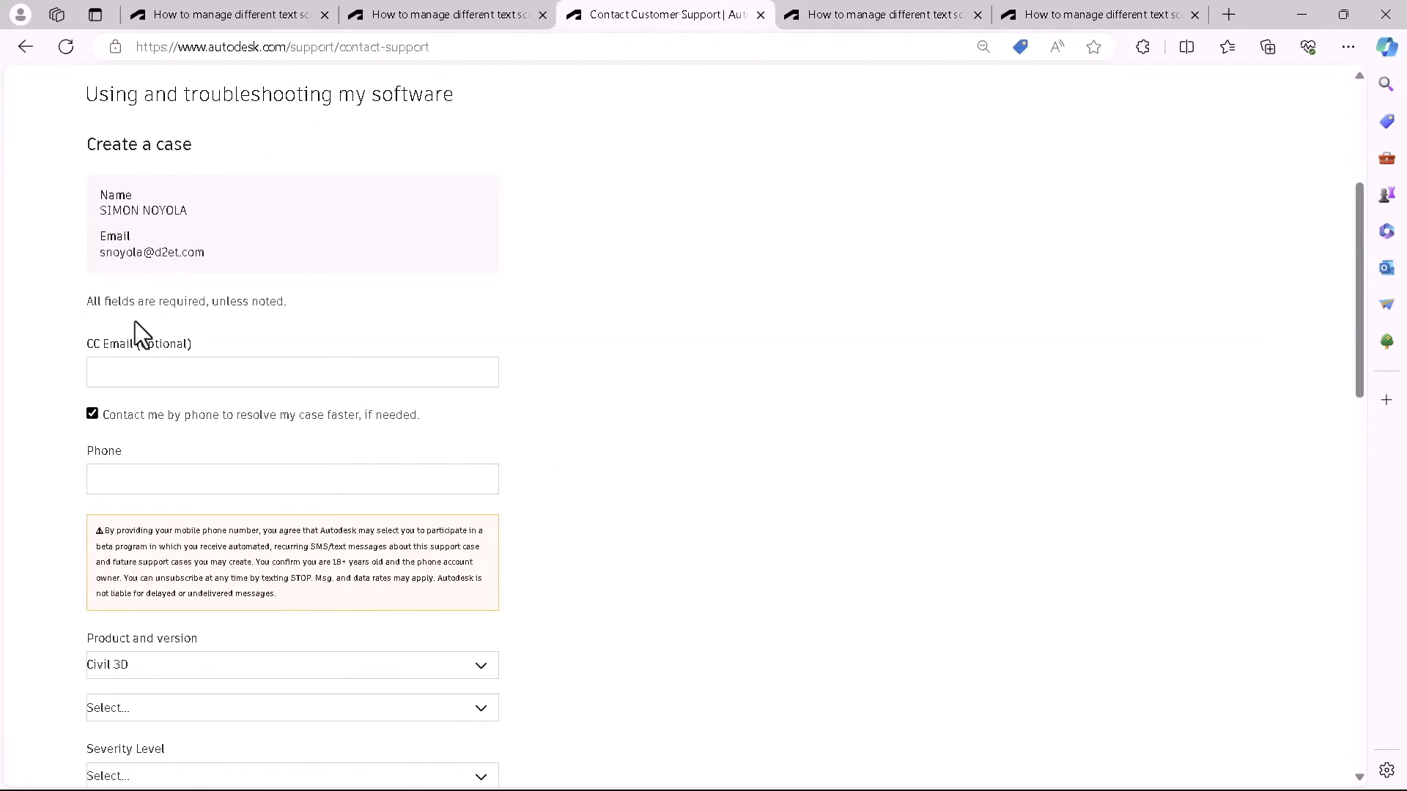
pyautogui.scroll(-3)
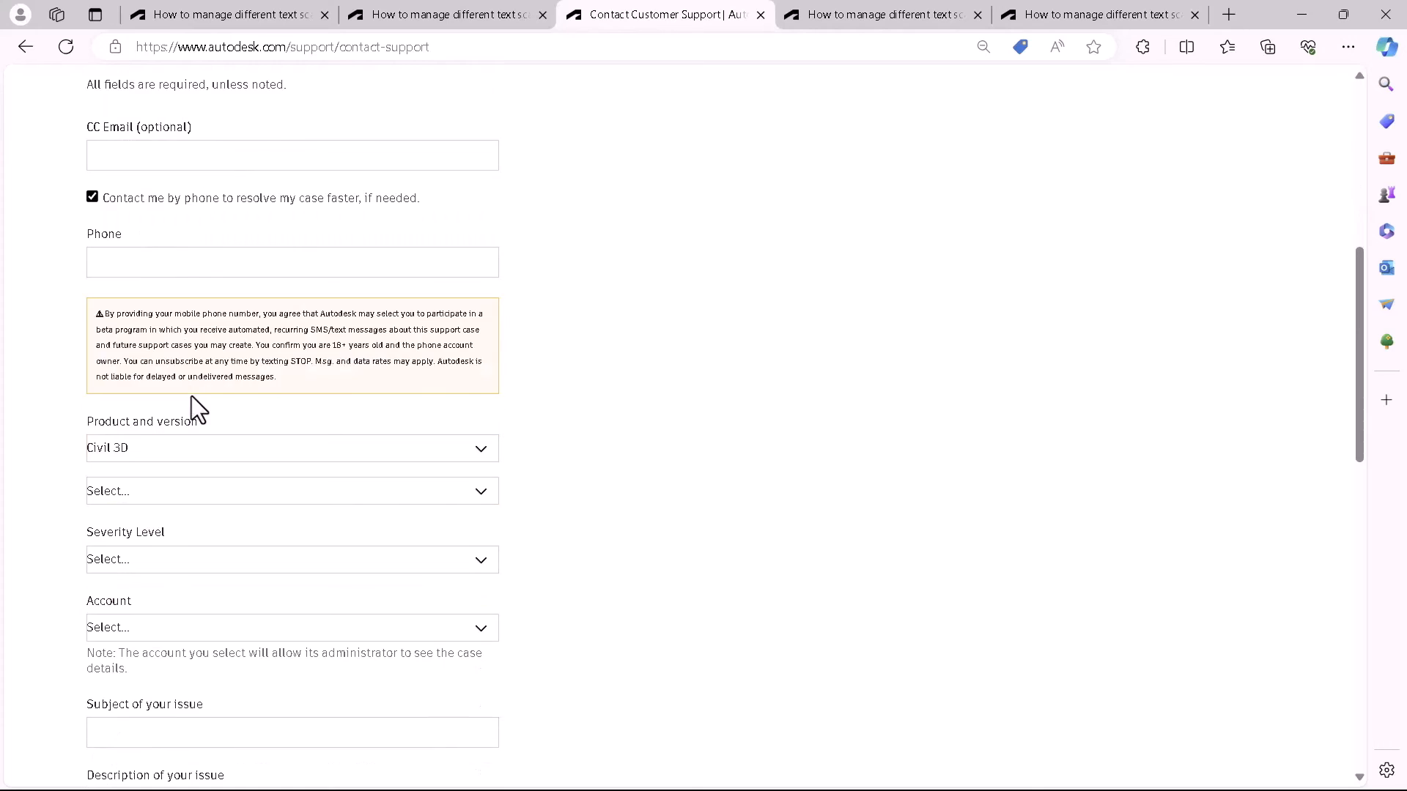
pyautogui.scroll(-3)
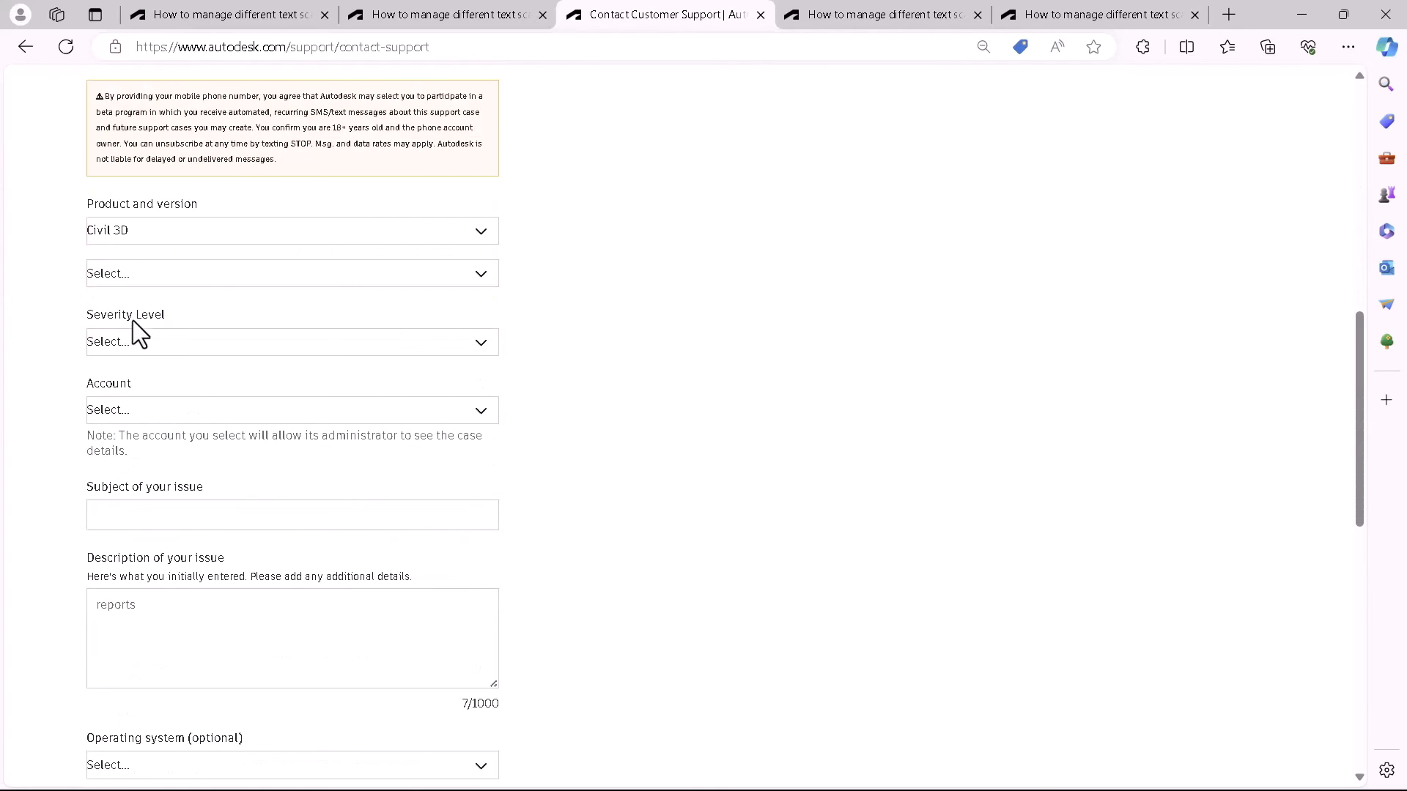
pyautogui.moveTo(150, 349)
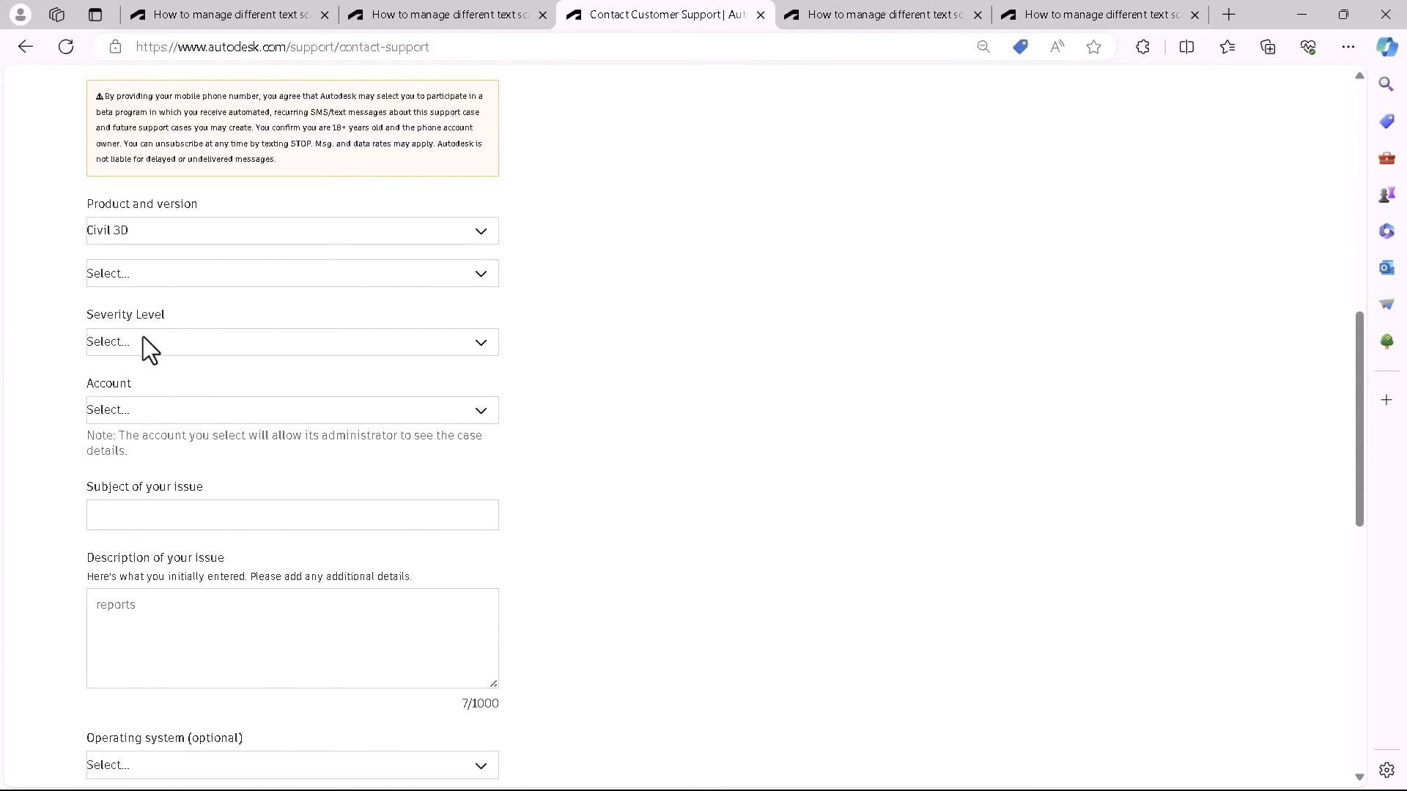
pyautogui.moveTo(220, 376)
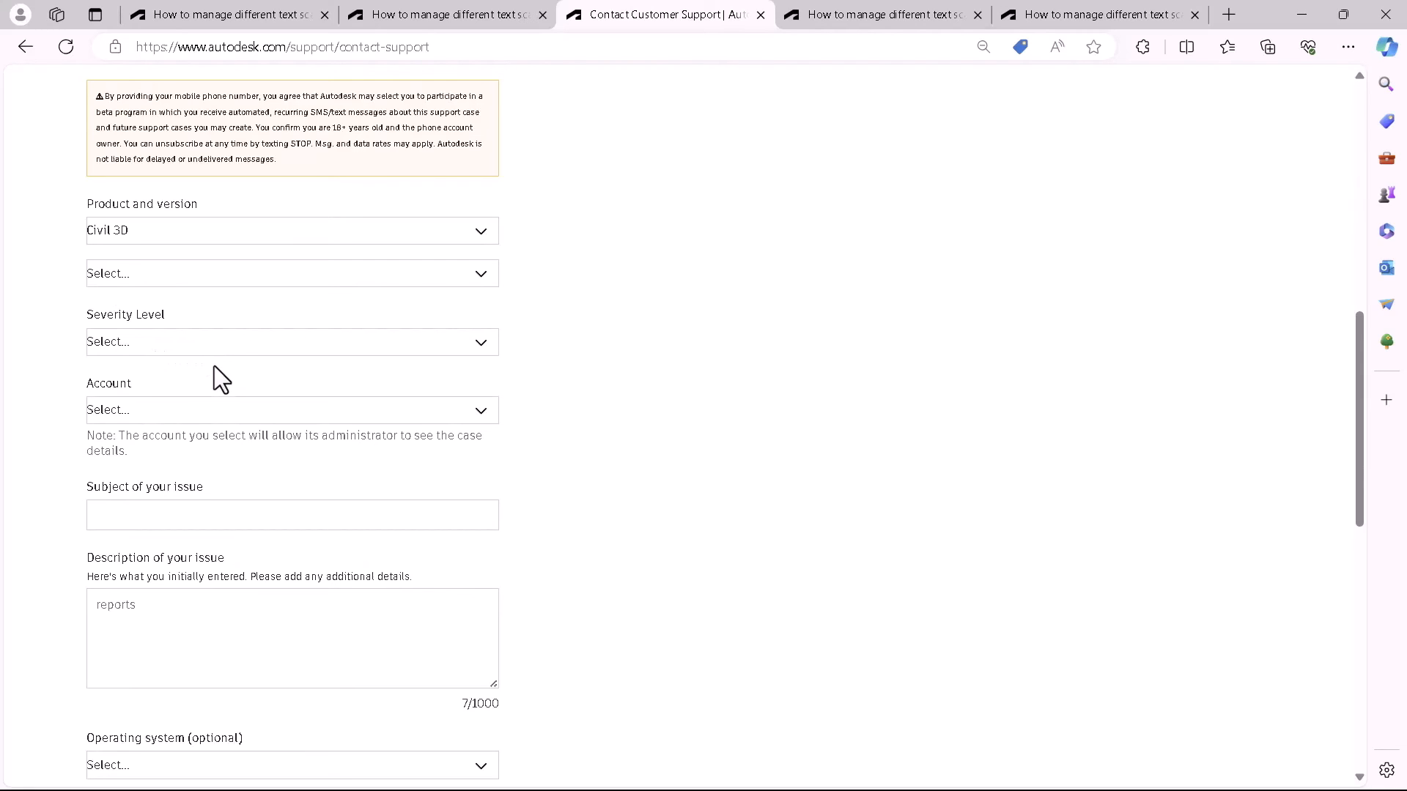
pyautogui.moveTo(344, 384)
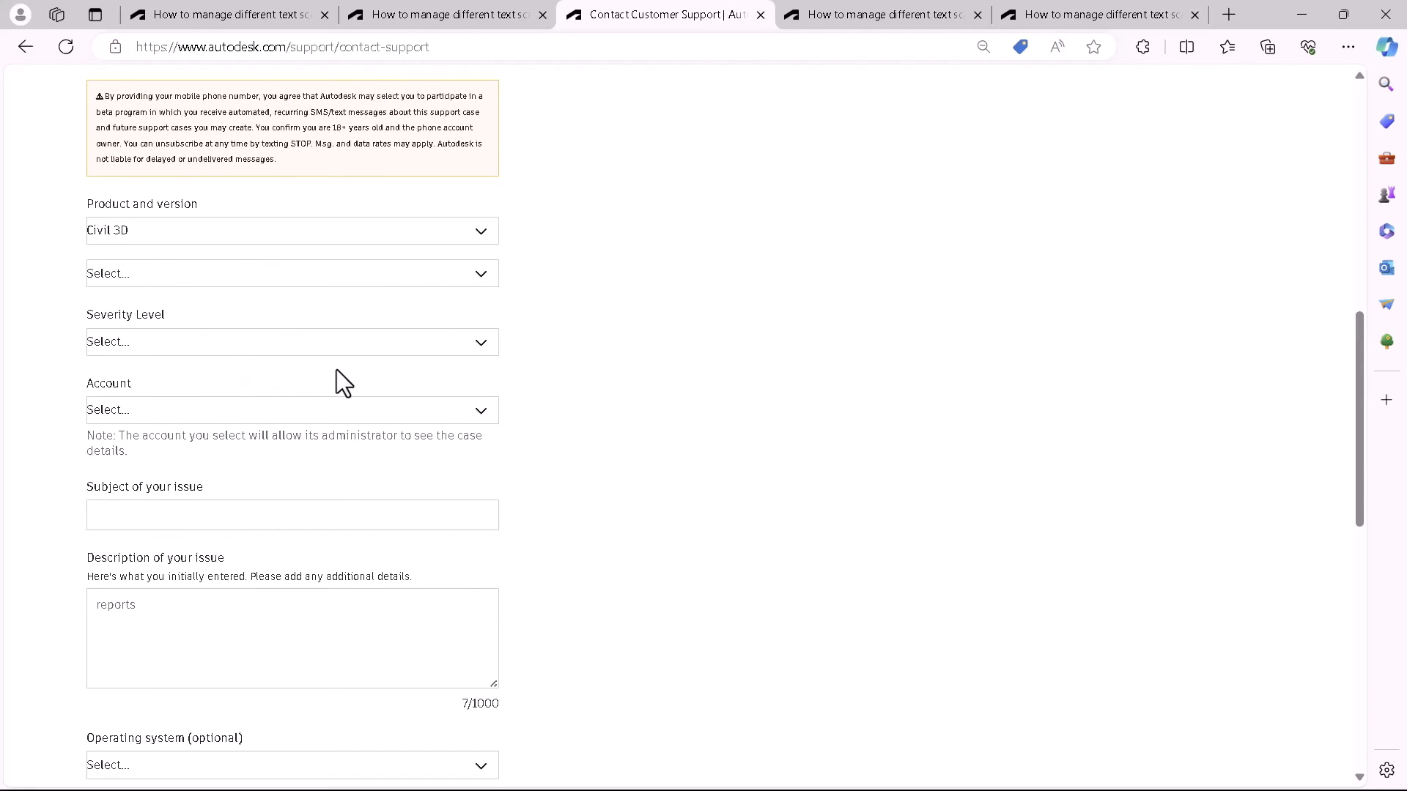